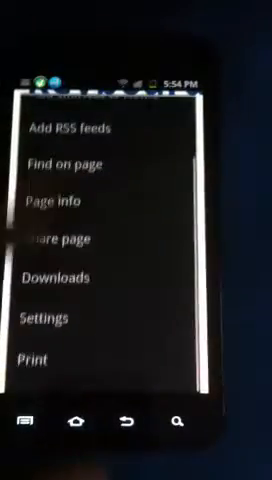
# Open browser Settings and scroll the page content options down to Auto-fit pages
pyautogui.click(46, 318)
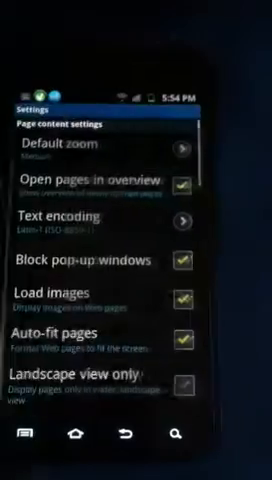
pyautogui.scroll(-3)
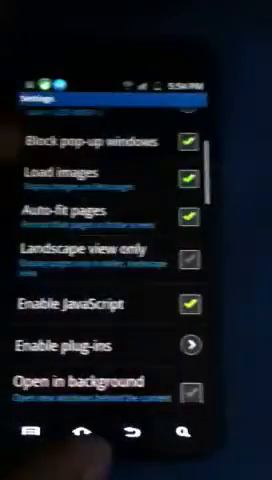